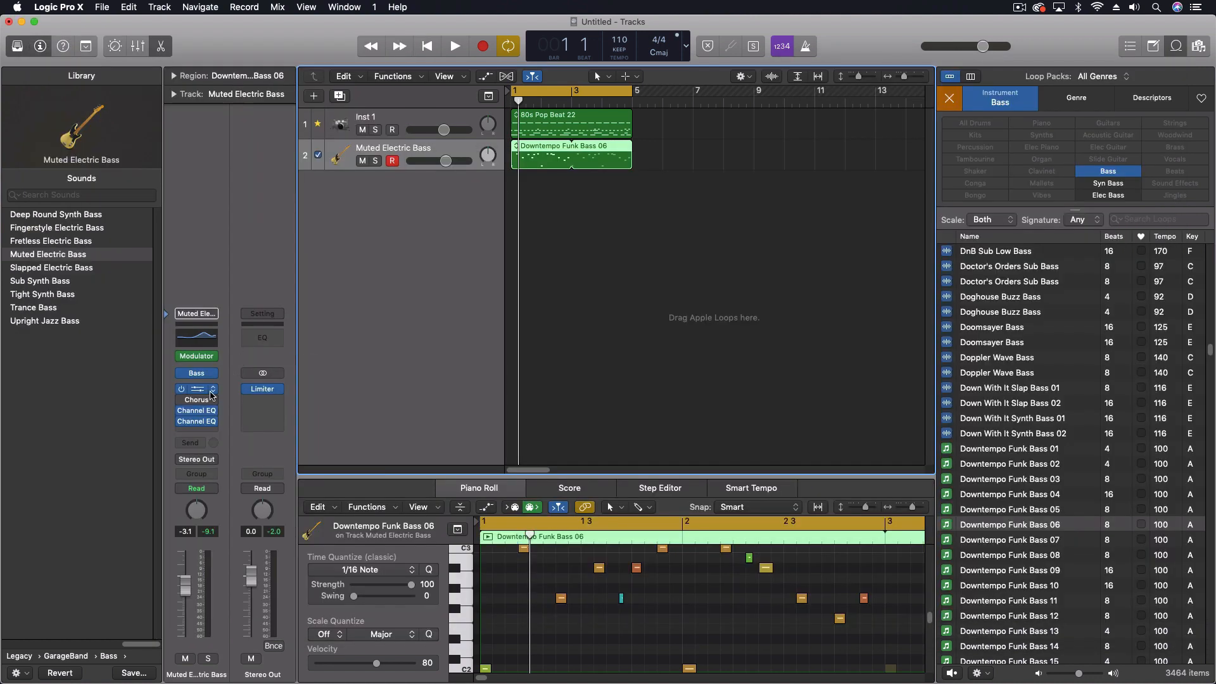
Step: Select the Inst 1 drum track and bring up its Drum Kit Designer instrument
click(570, 122)
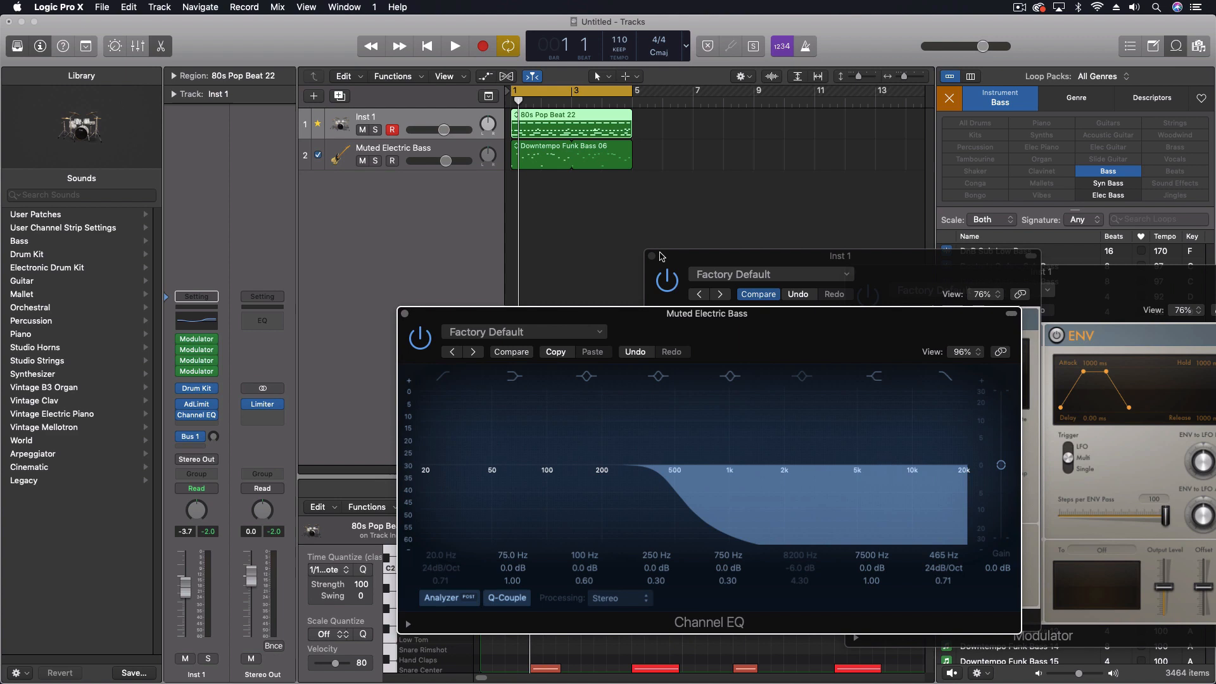
click(404, 312)
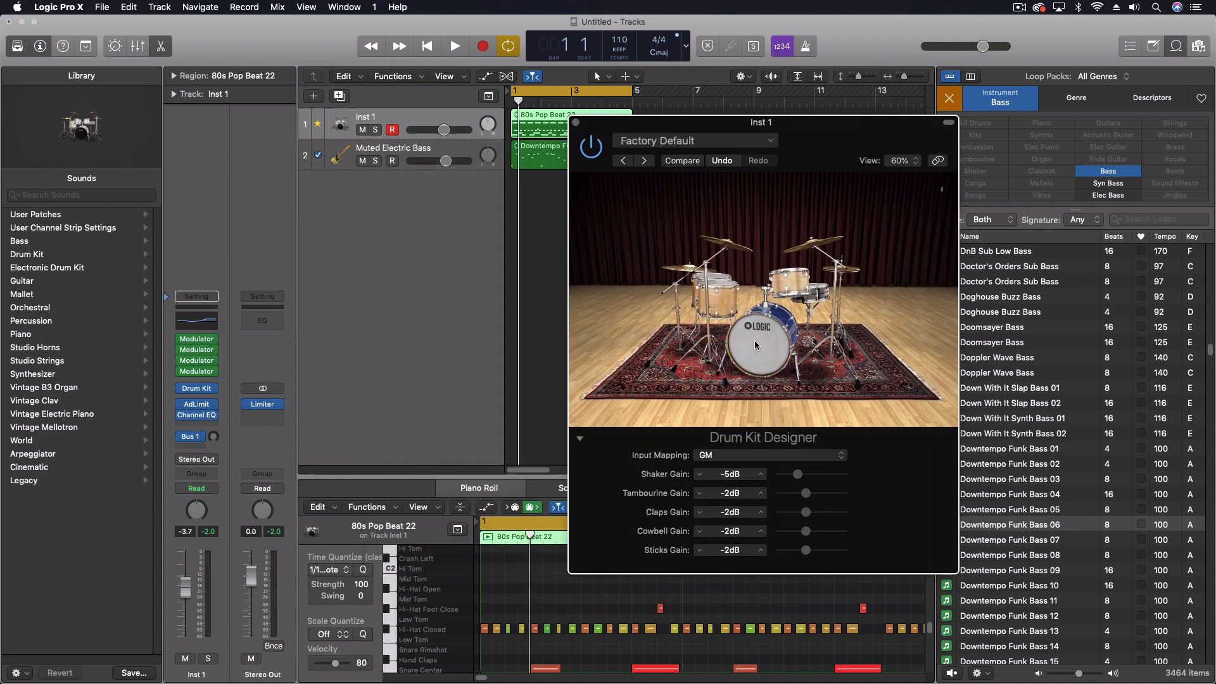
Step: Close the Drum Kit Designer and the drum track's Modulator window
click(760, 344)
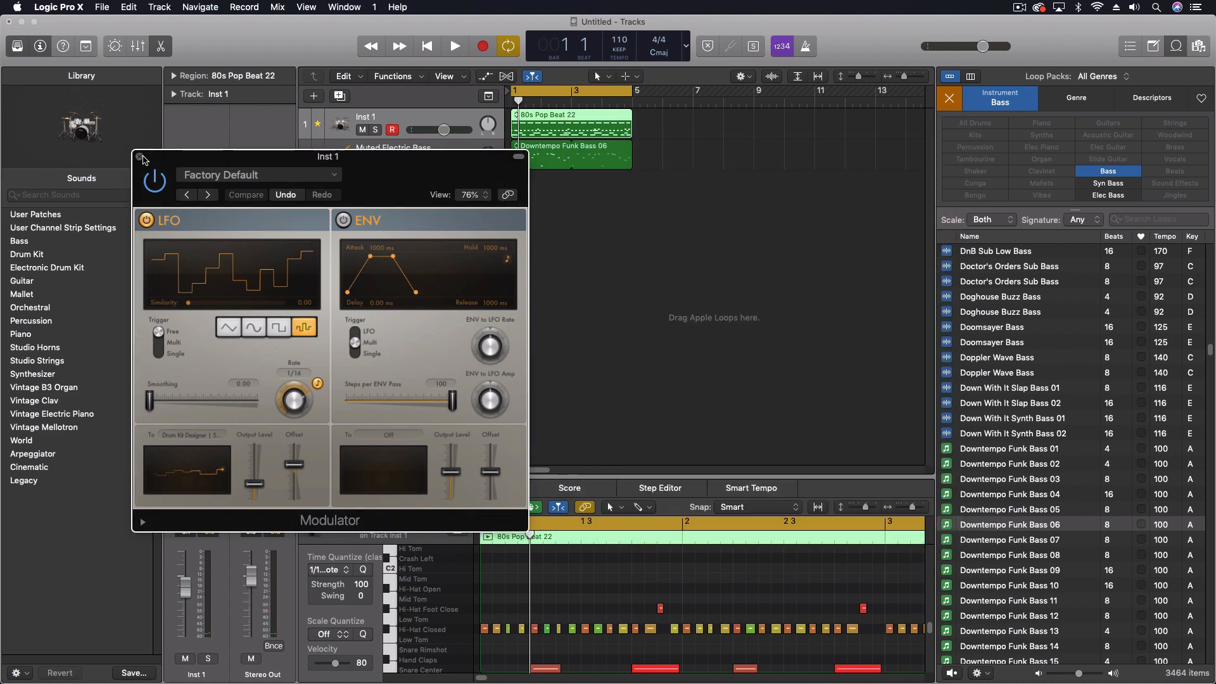
click(140, 157)
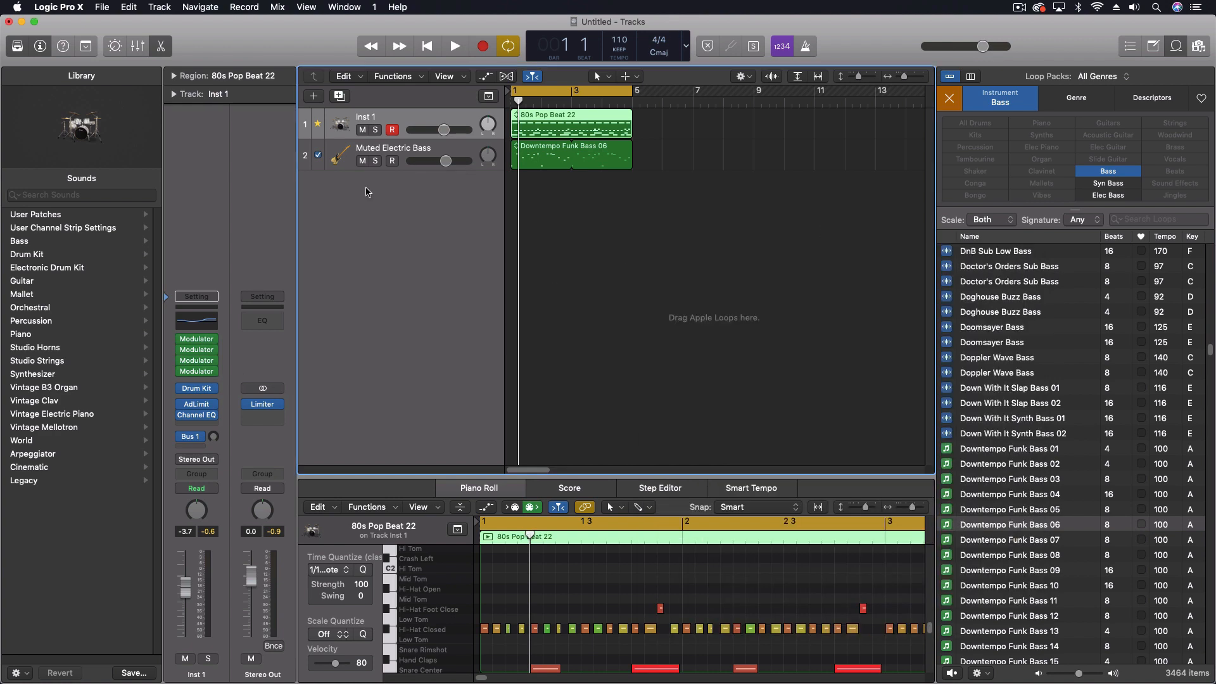
Step: Solo and play the drums alone, then the Muted Electric Bass alone, and stop
click(375, 129)
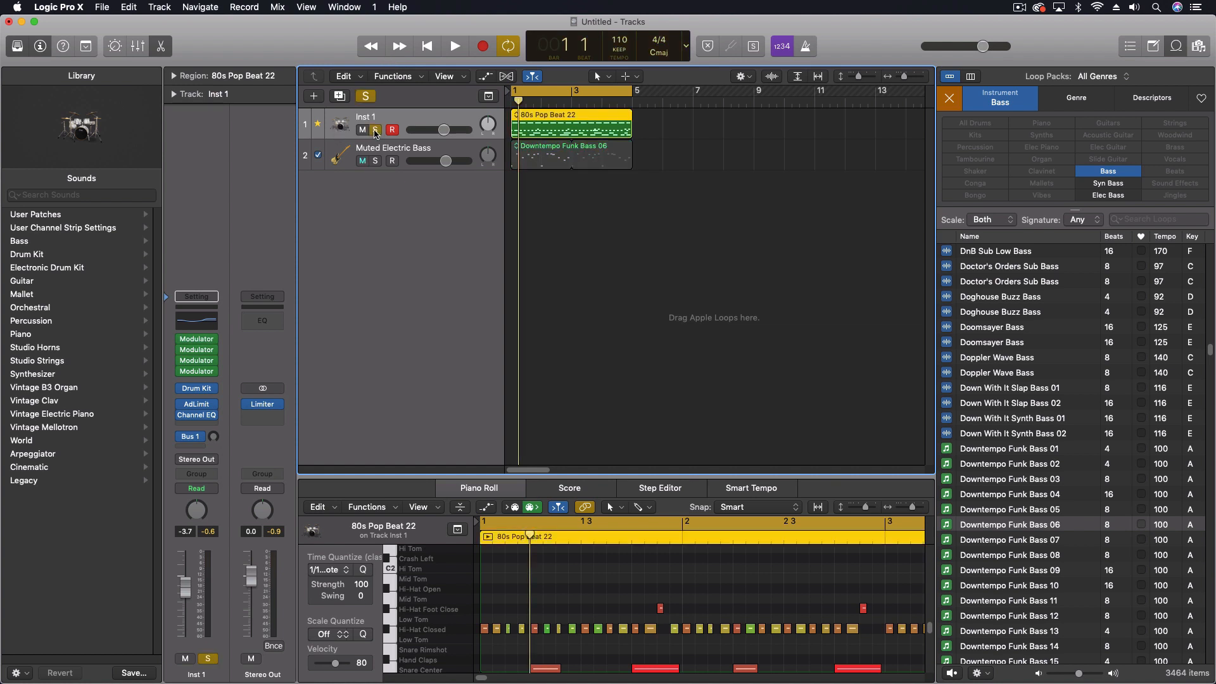
click(455, 46)
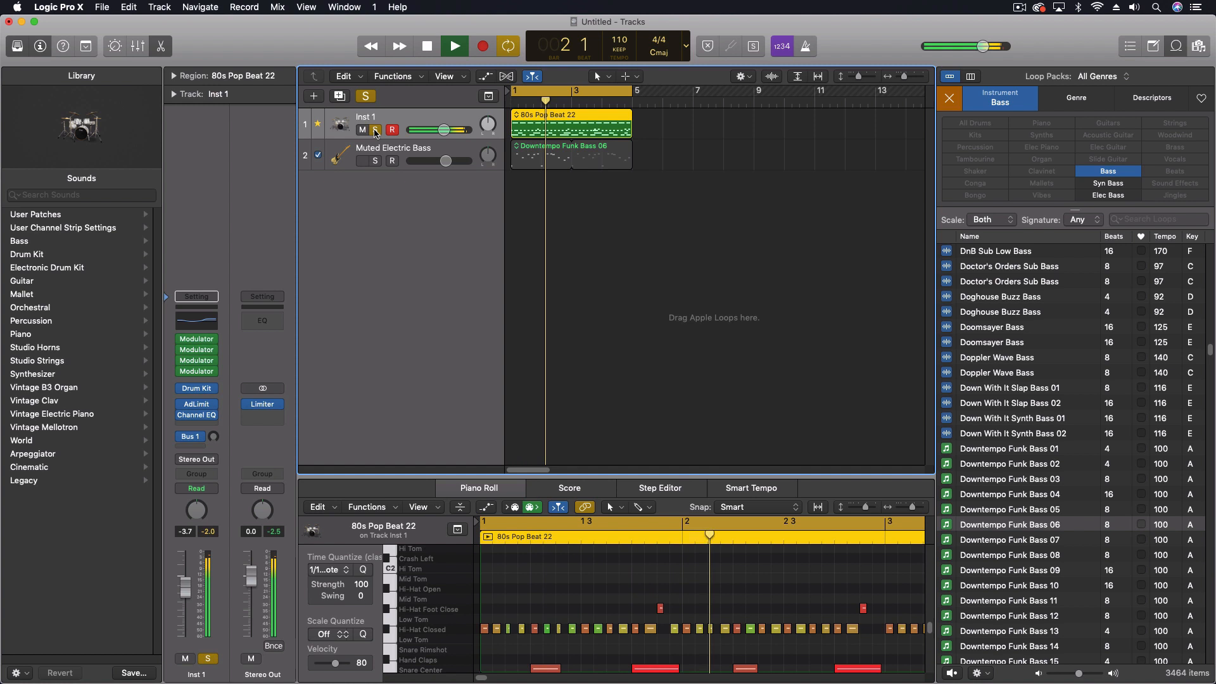
click(375, 129)
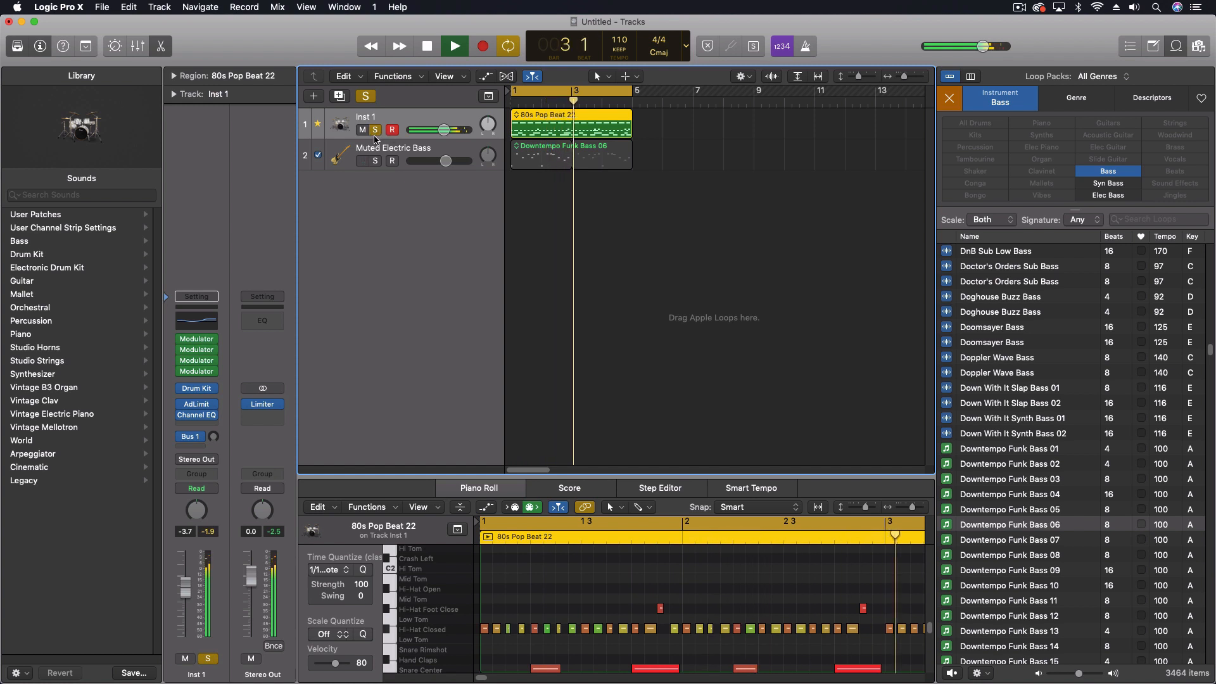
click(570, 155)
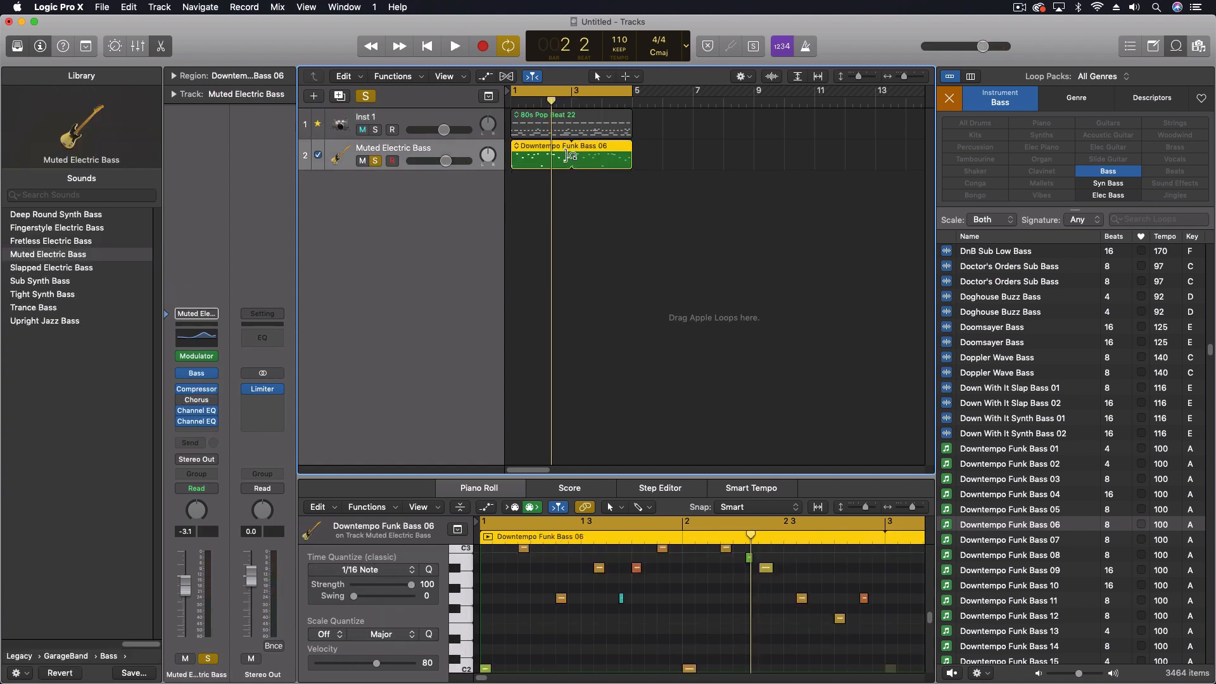
click(453, 46)
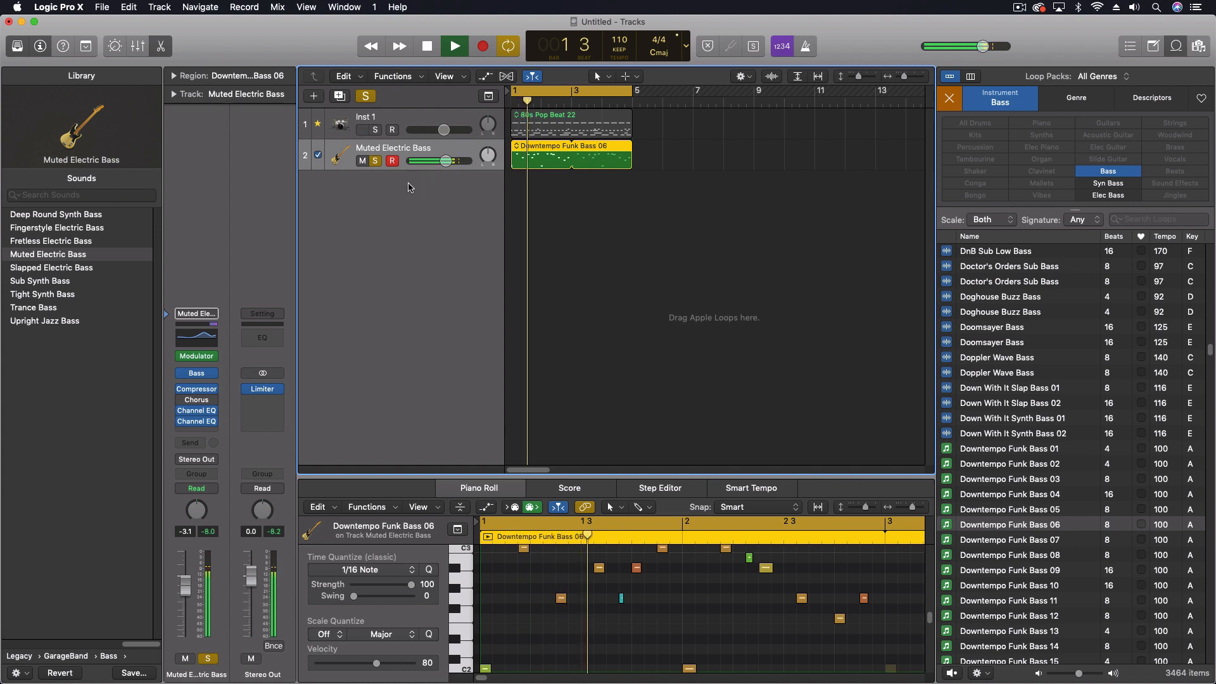
click(454, 46)
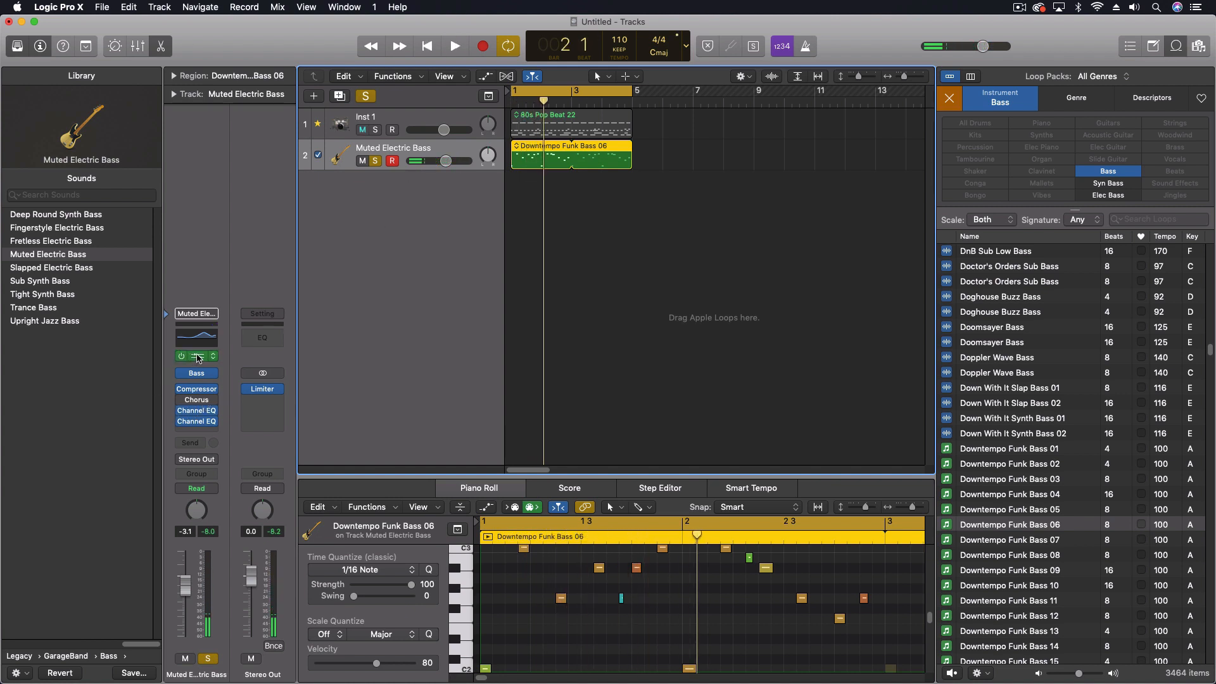
Step: Bring up the bass track's Modulator plug-in from its channel strip
click(196, 356)
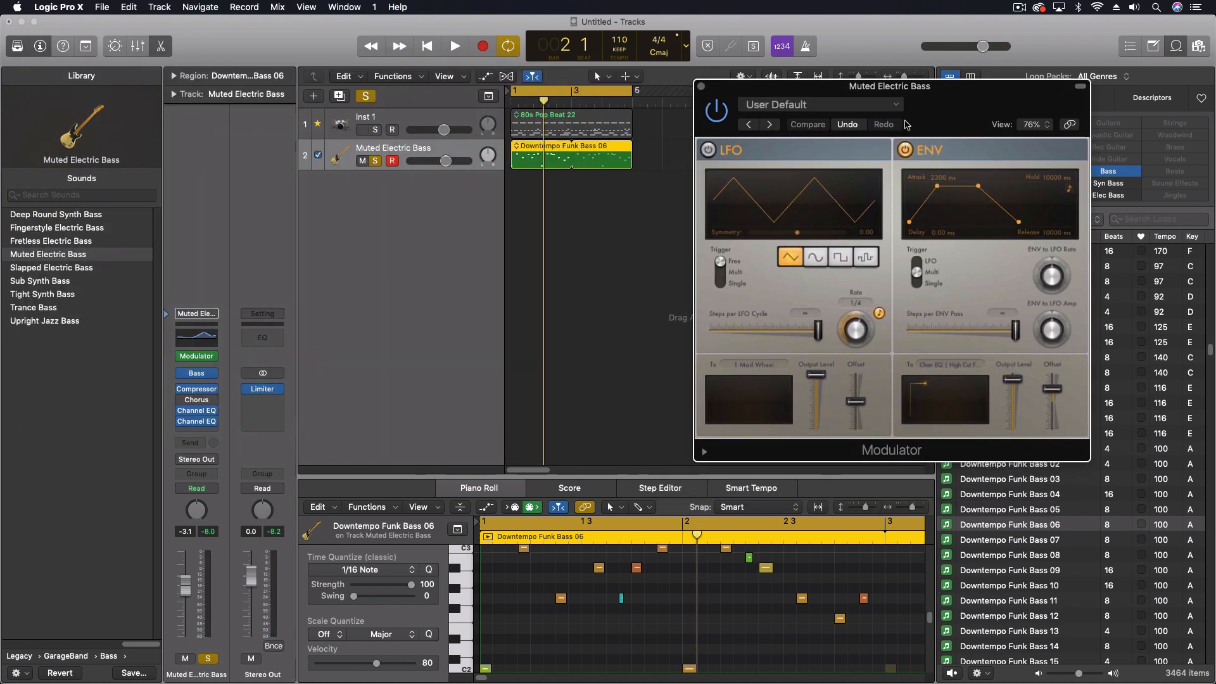
mouse_move(938, 150)
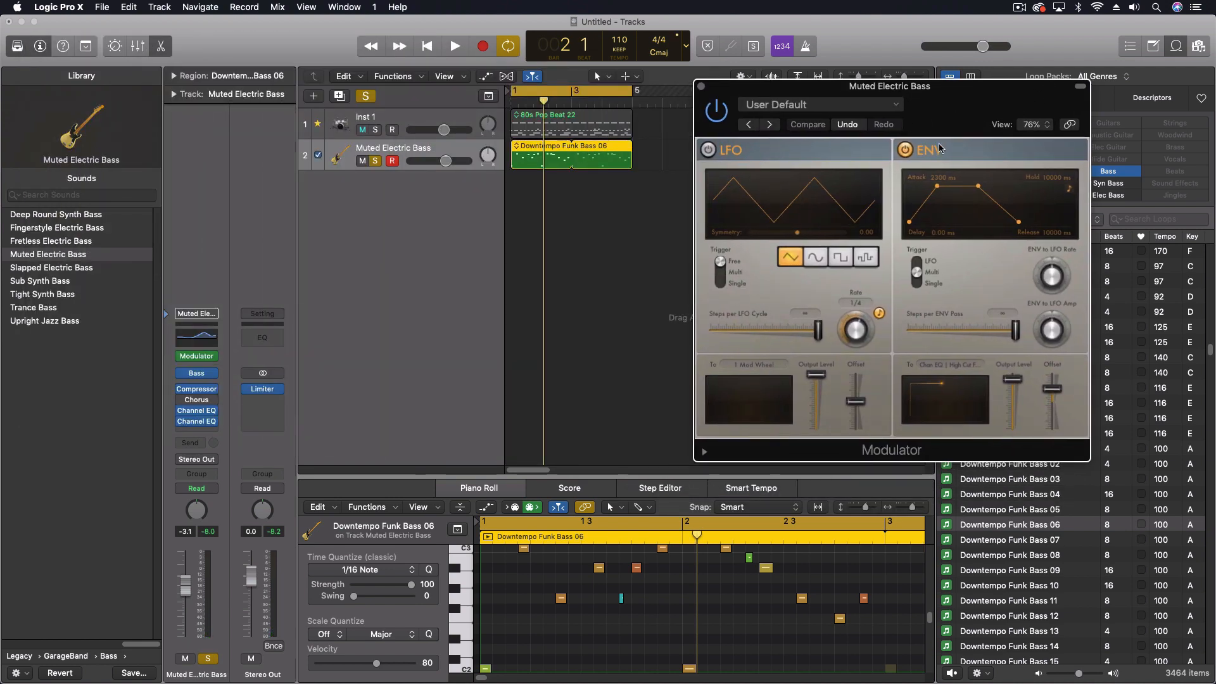
mouse_move(727, 195)
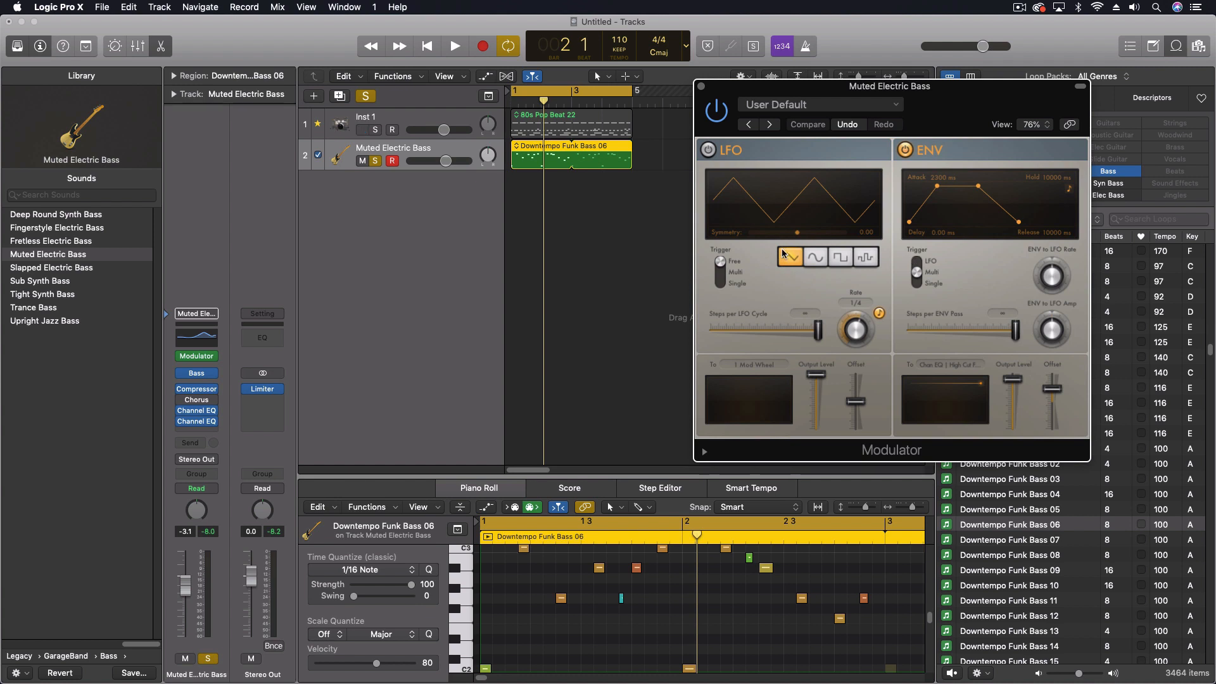
Step: Bring up the bass track's Channel EQ beside its Modulator
click(789, 256)
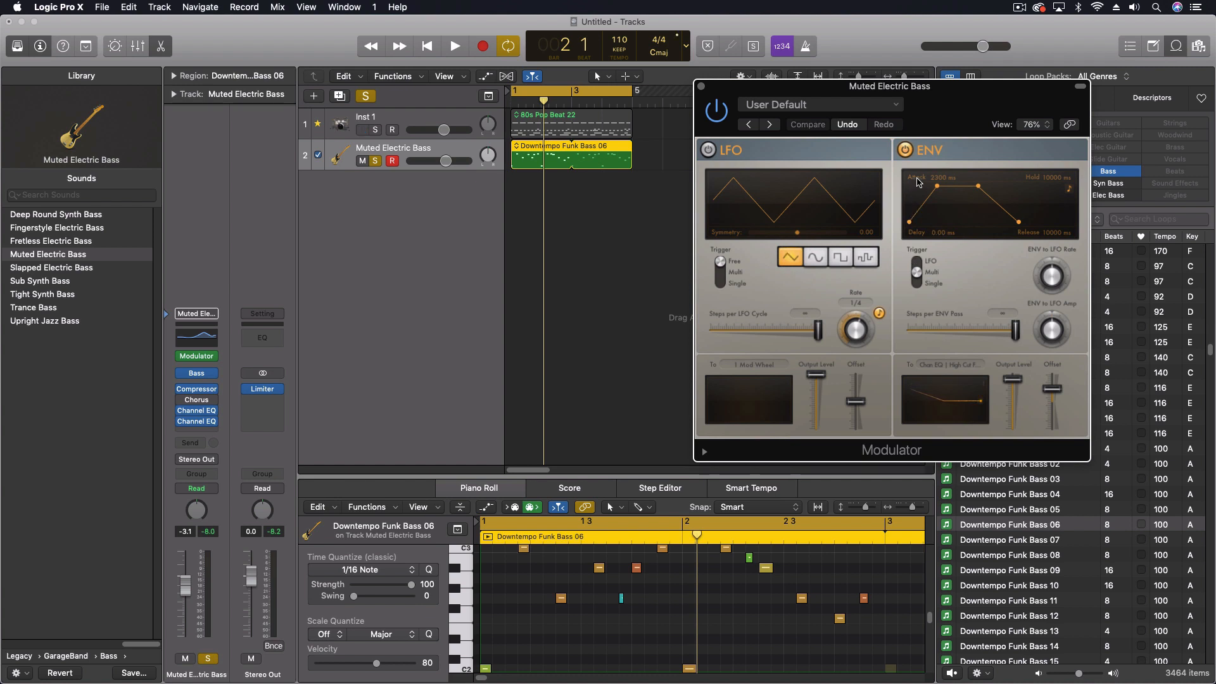
mouse_move(919, 248)
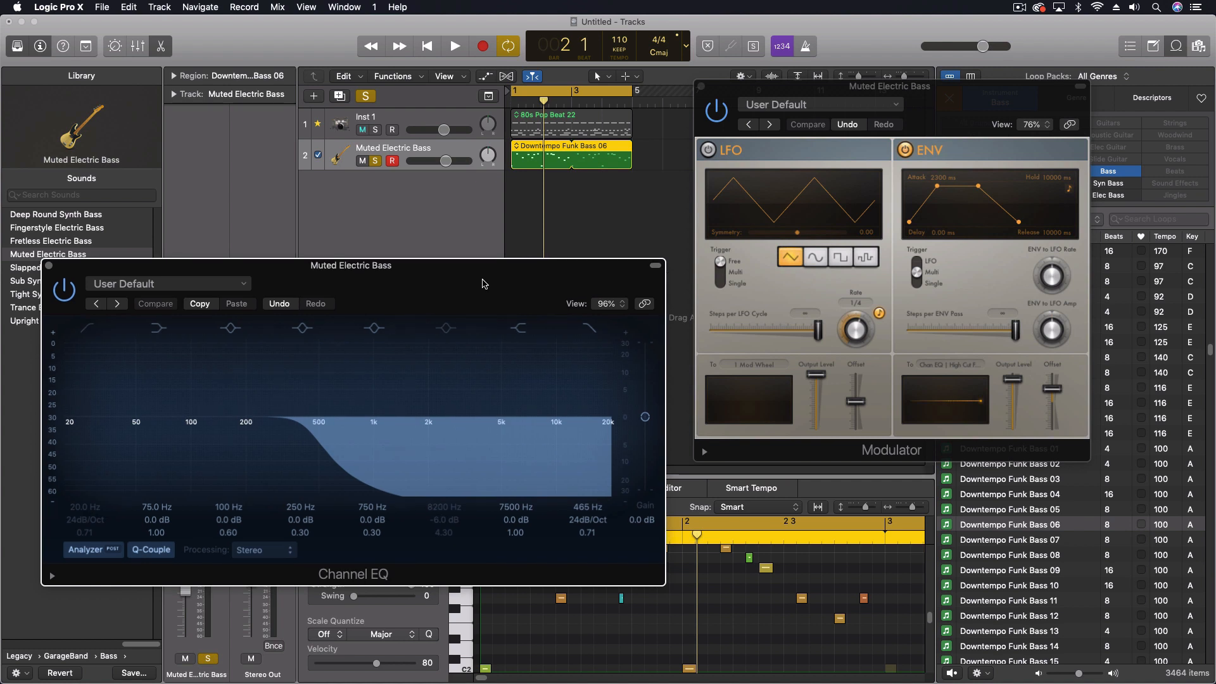
mouse_move(509, 132)
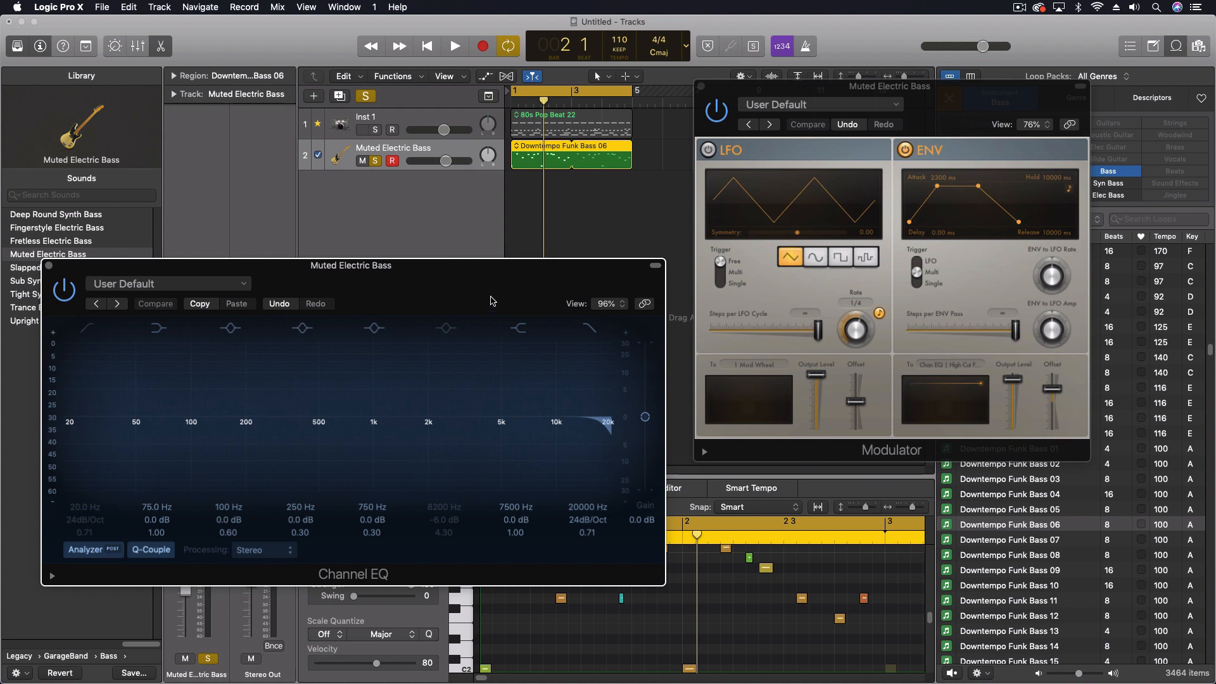
Step: Solo Inst 1 too and play both tracks while the envelope sweeps the bass EQ high cut
click(375, 129)
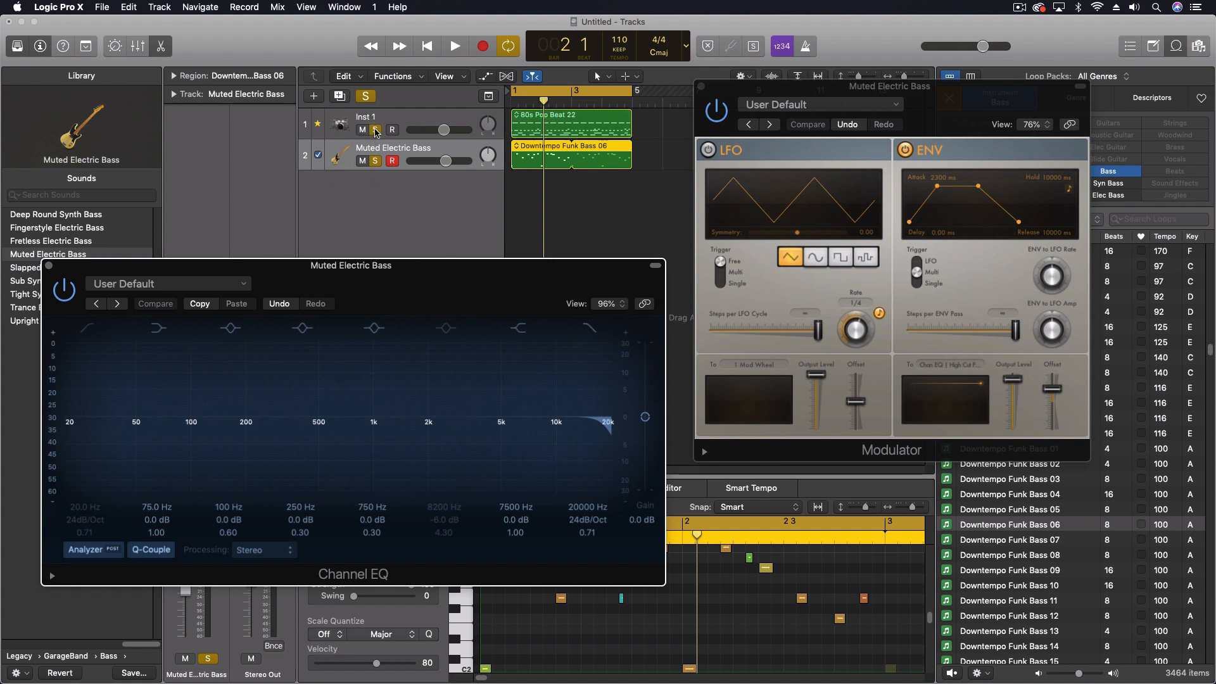
click(454, 46)
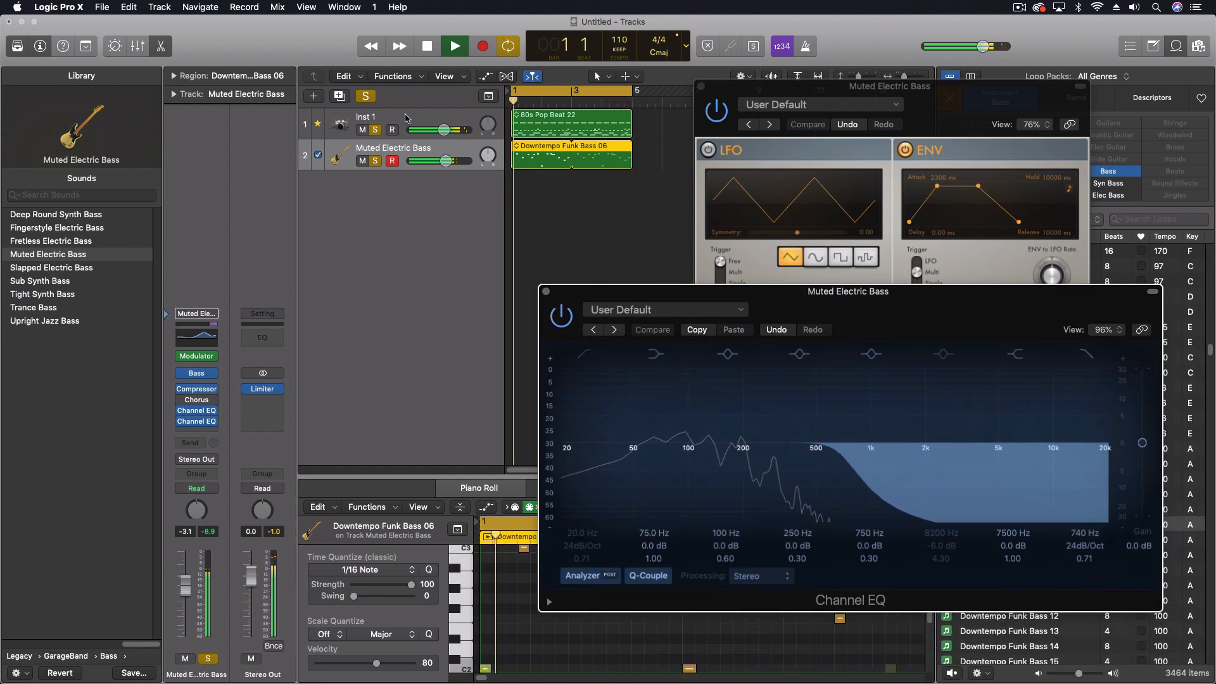
Step: Select the drum track and bring up its Modulator plug-in window
click(372, 124)
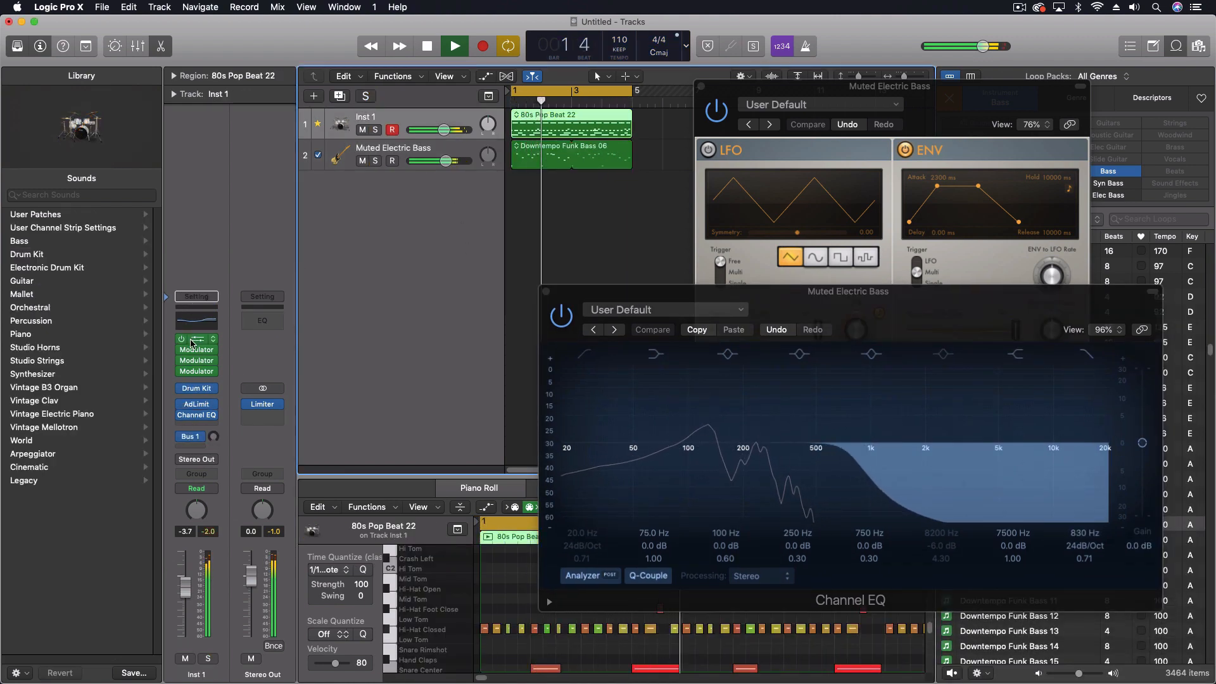
click(196, 350)
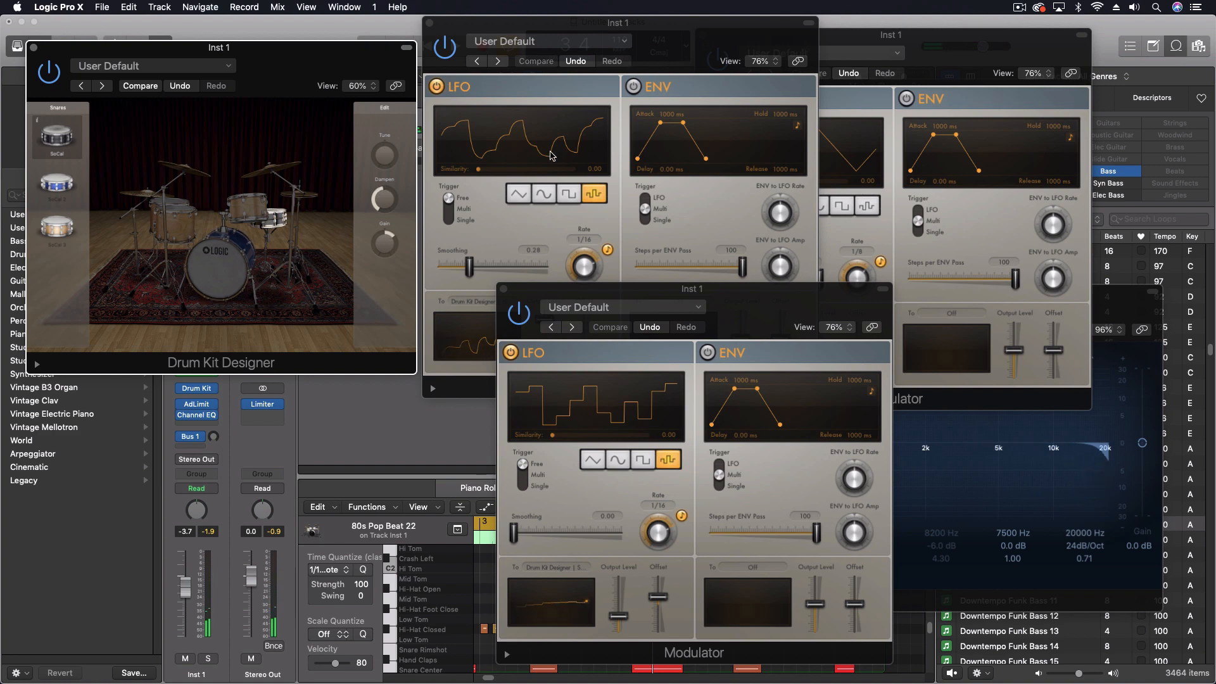
mouse_move(477, 258)
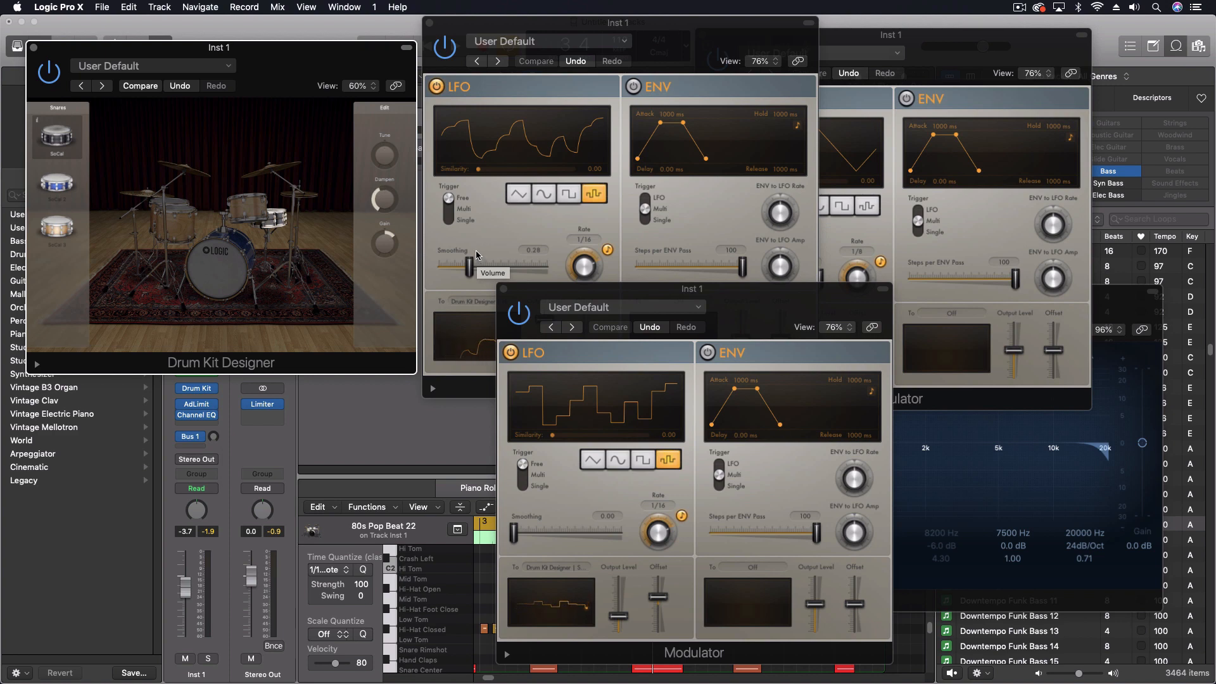
mouse_move(520, 67)
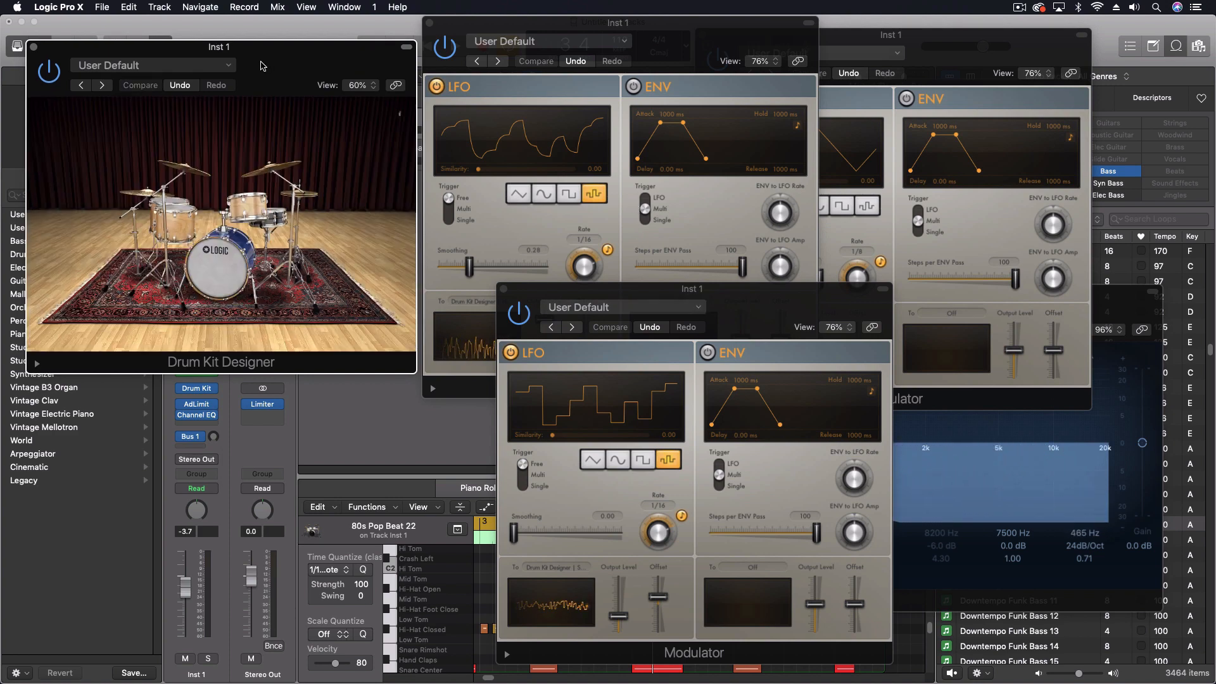
mouse_move(292, 54)
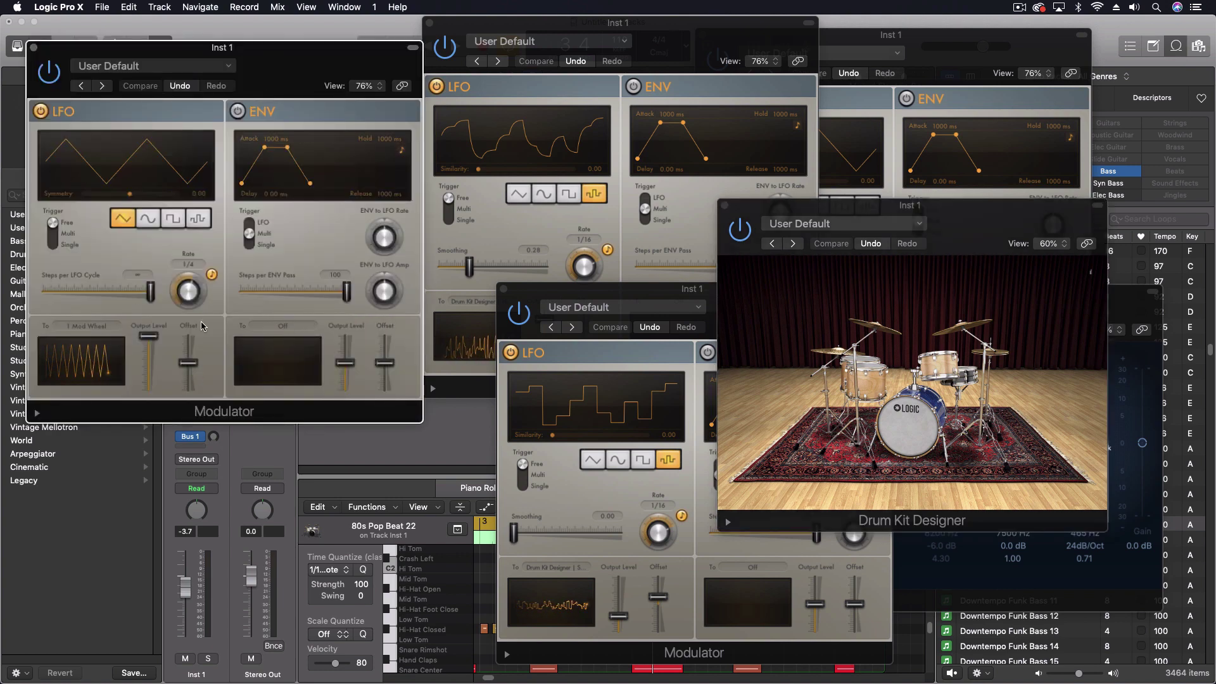
Step: Set the Modulator target to Learn Plug-in Parameter and pick a Drum Kit Designer knob
click(87, 325)
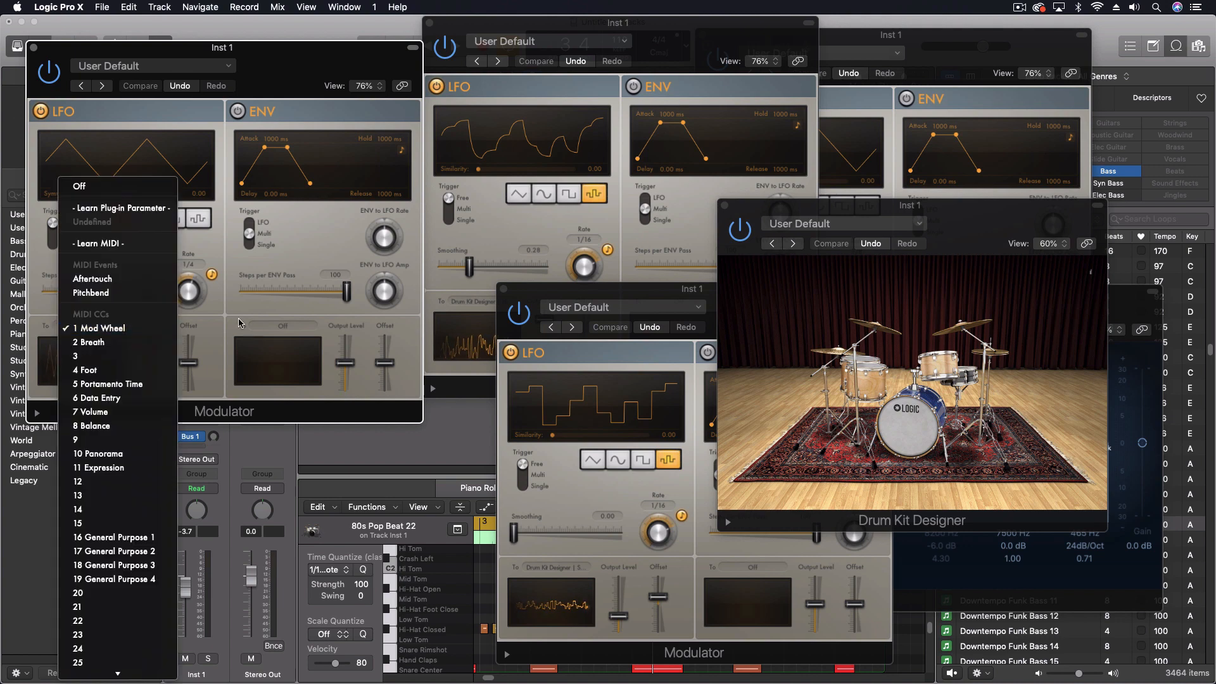
click(99, 327)
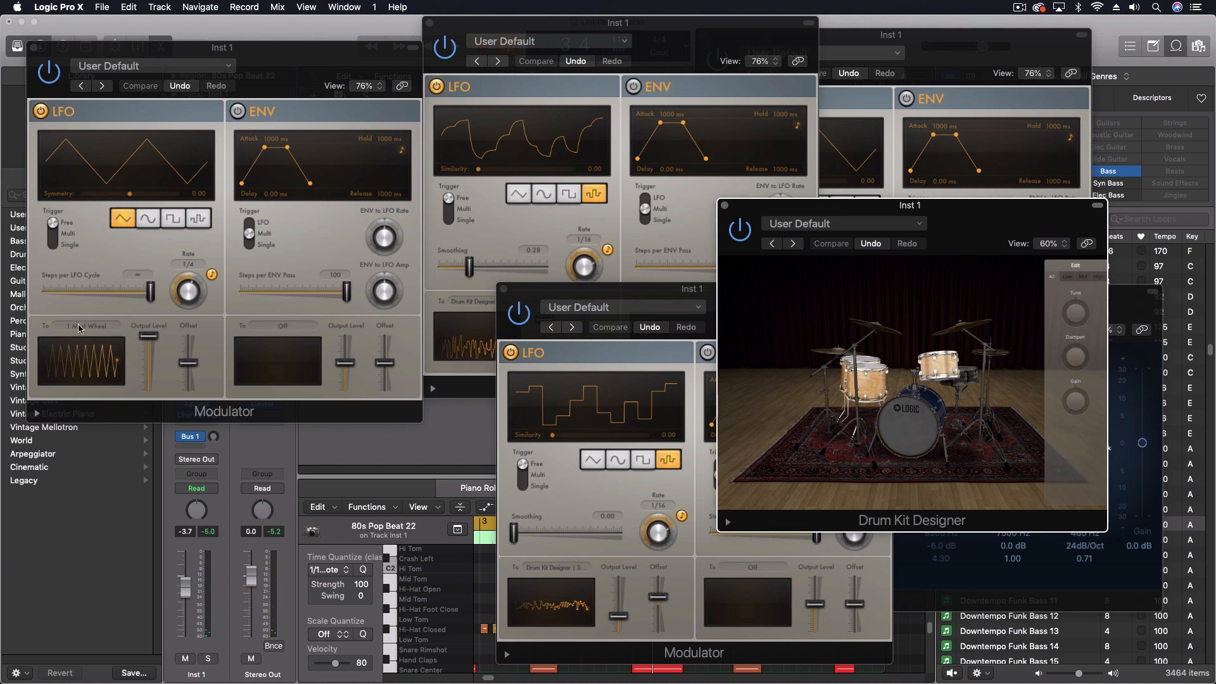
click(81, 325)
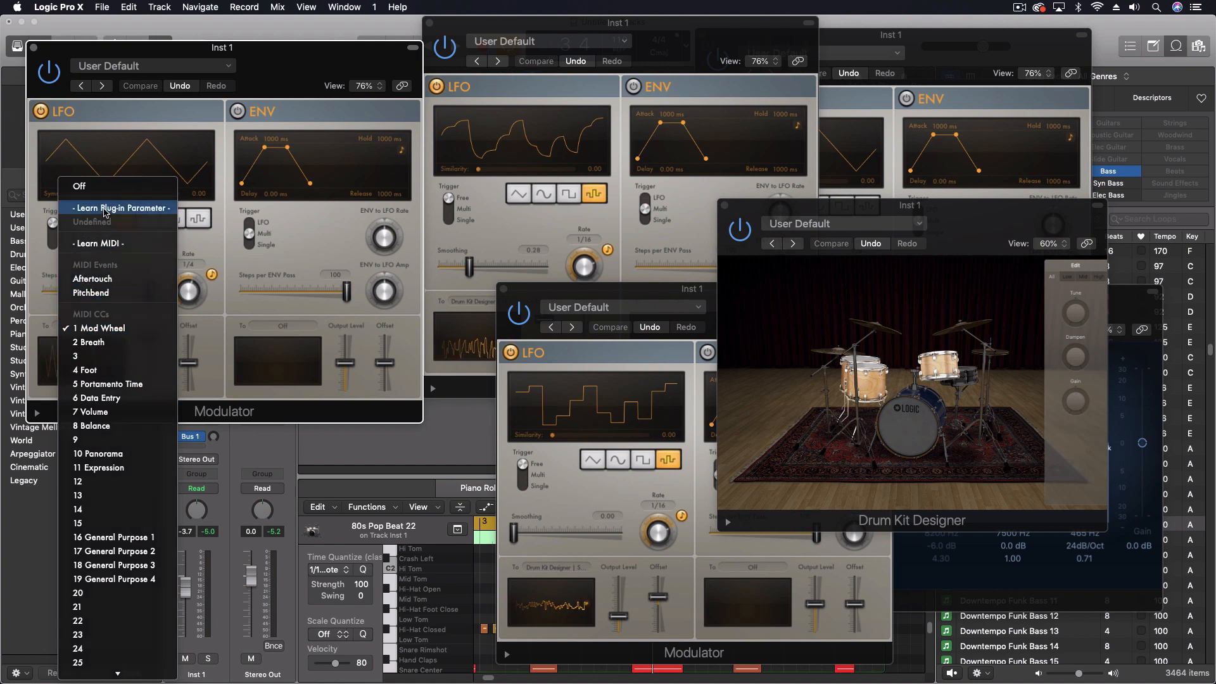
click(120, 208)
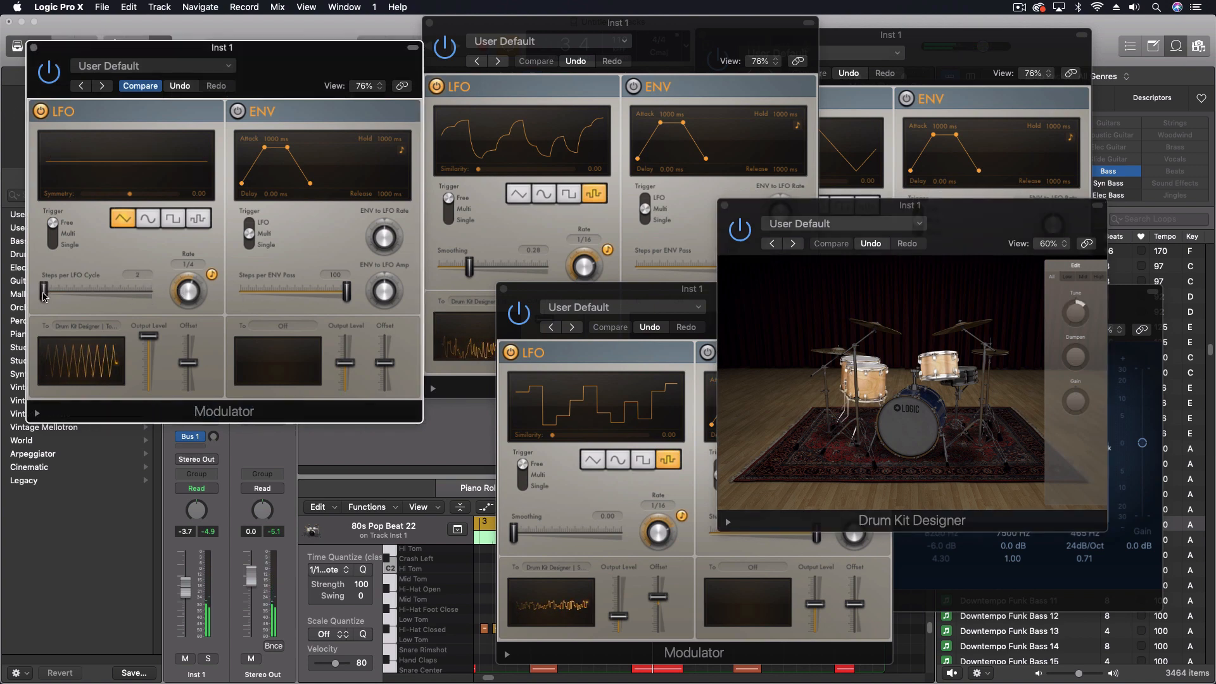
click(147, 218)
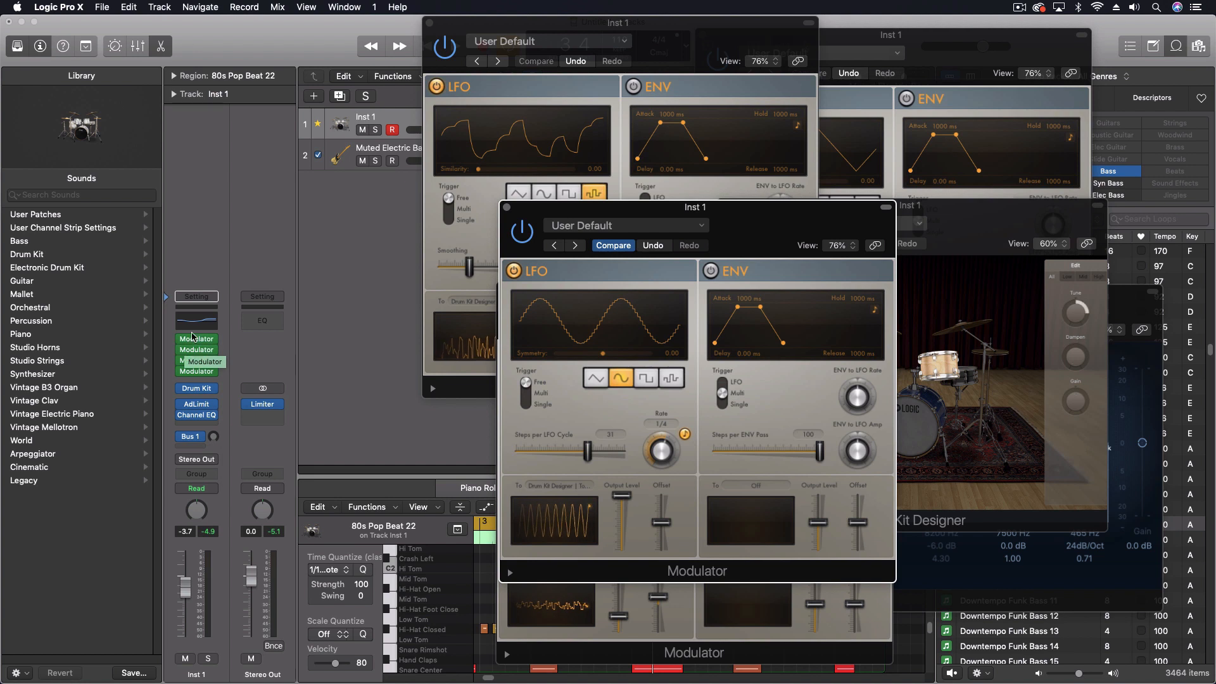
Step: Bring up the drum Modulators, landing on the sine-LFO one driving Drum Kit Designer
click(181, 371)
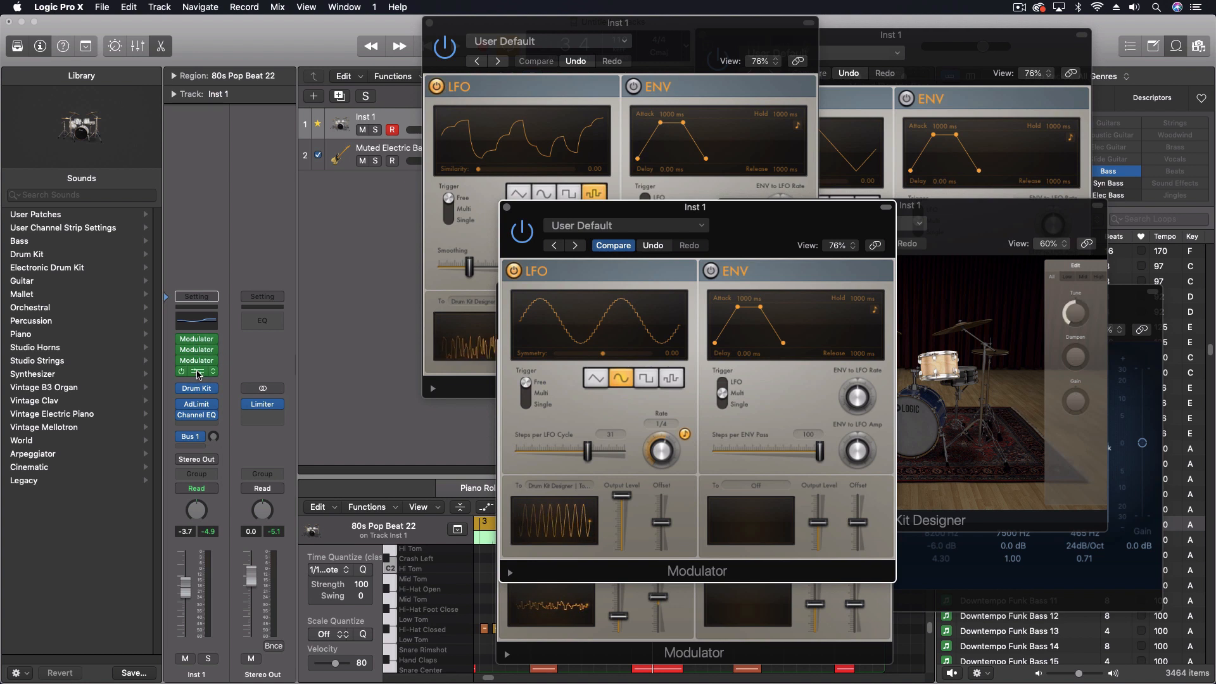
click(196, 387)
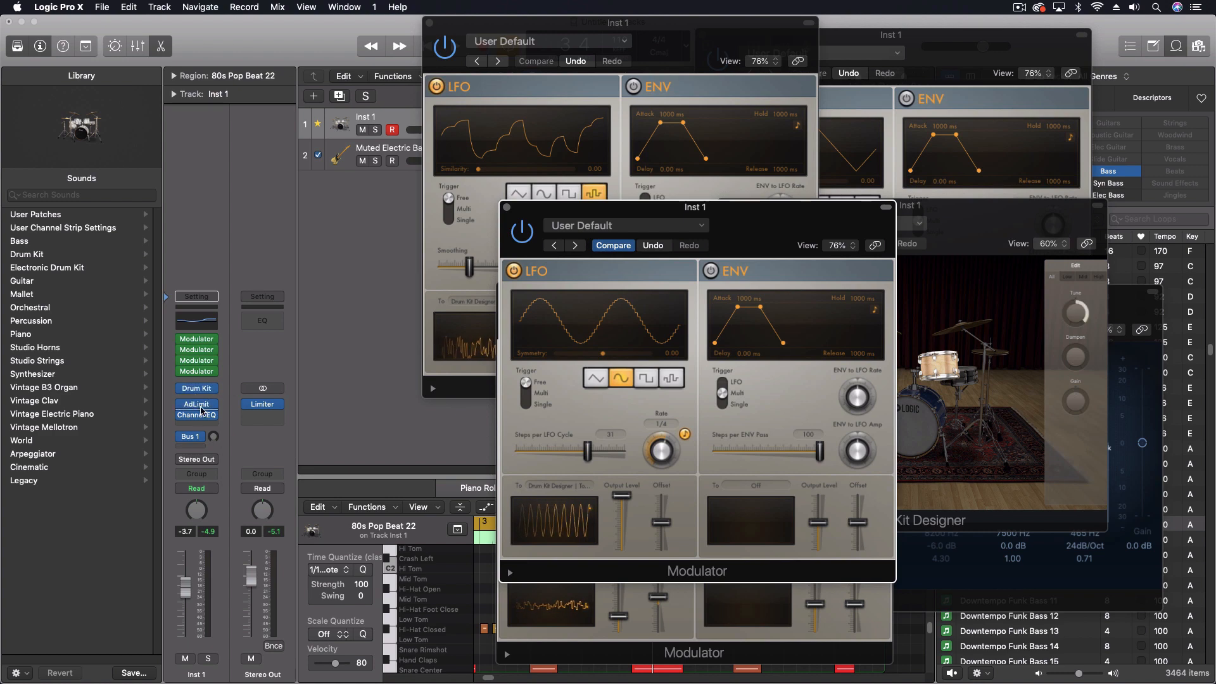
click(195, 338)
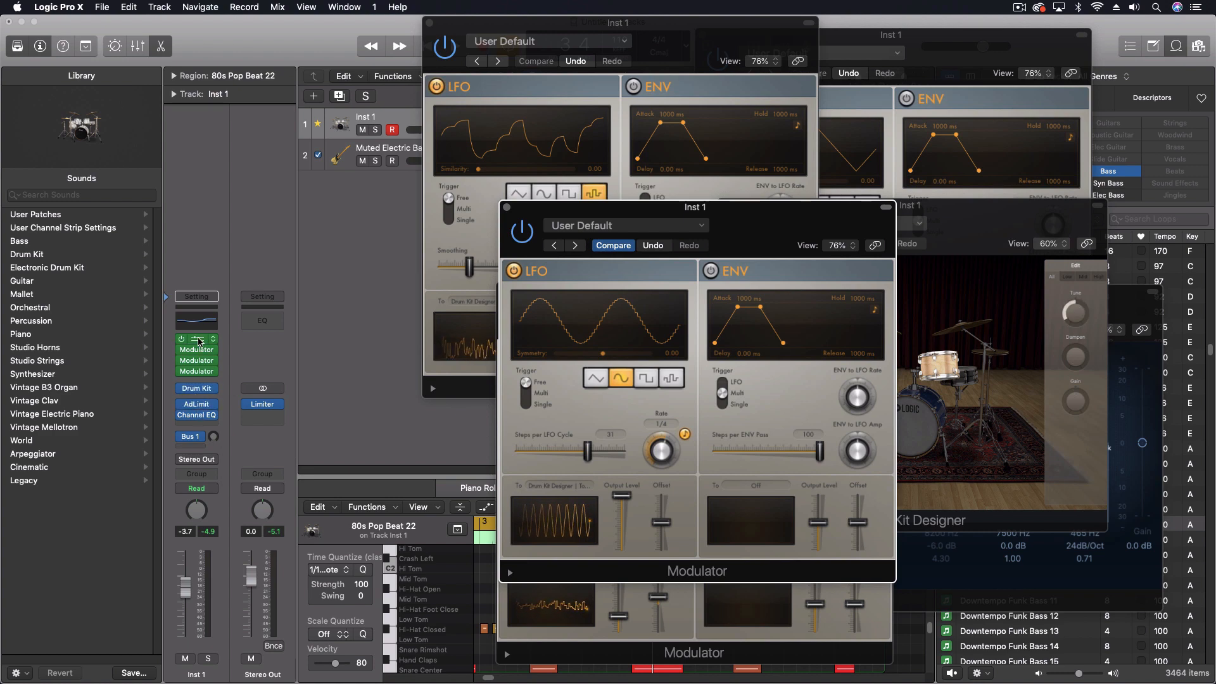